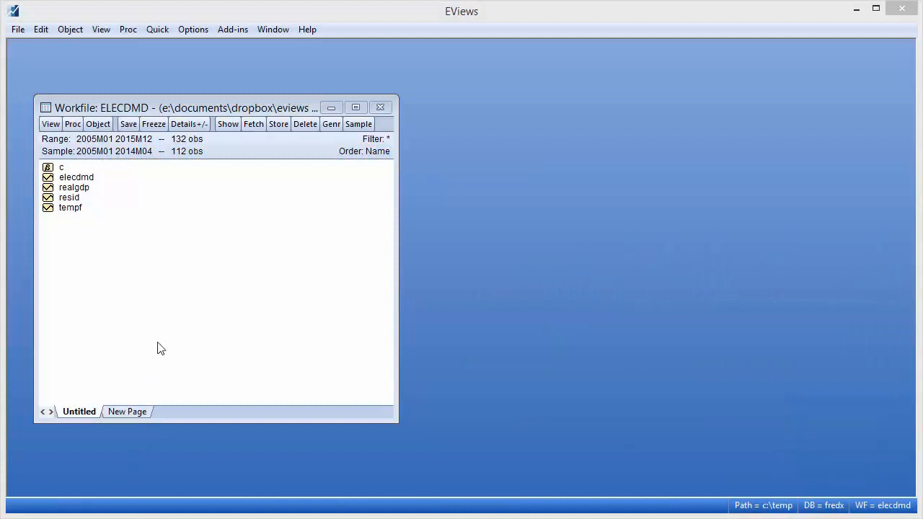
pyautogui.moveTo(194, 237)
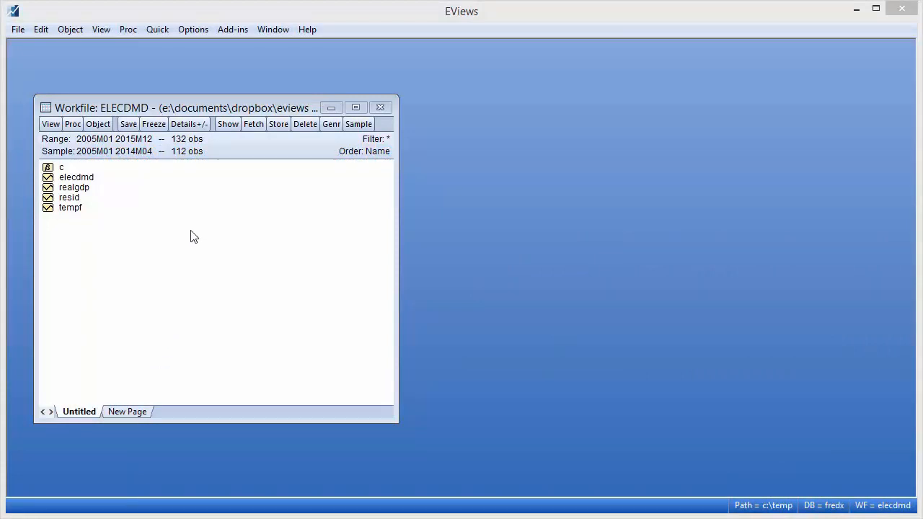
pyautogui.moveTo(166, 216)
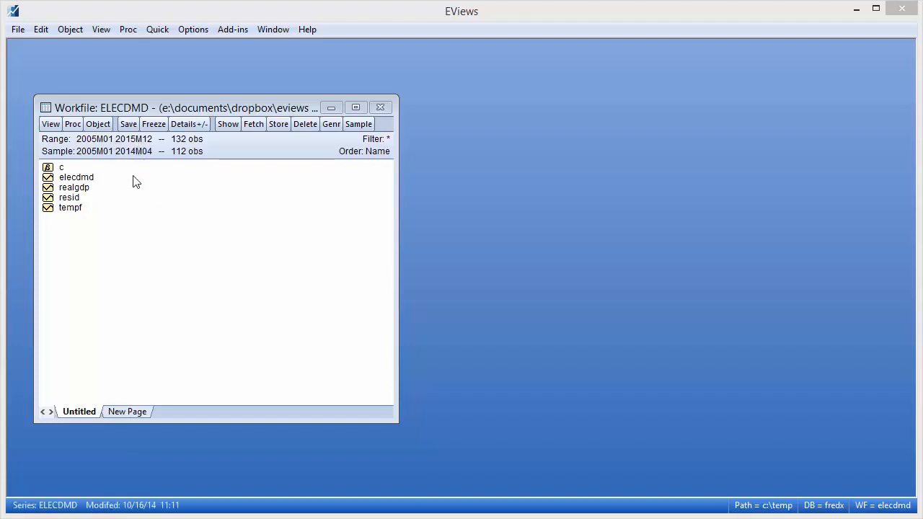
pyautogui.moveTo(101, 182)
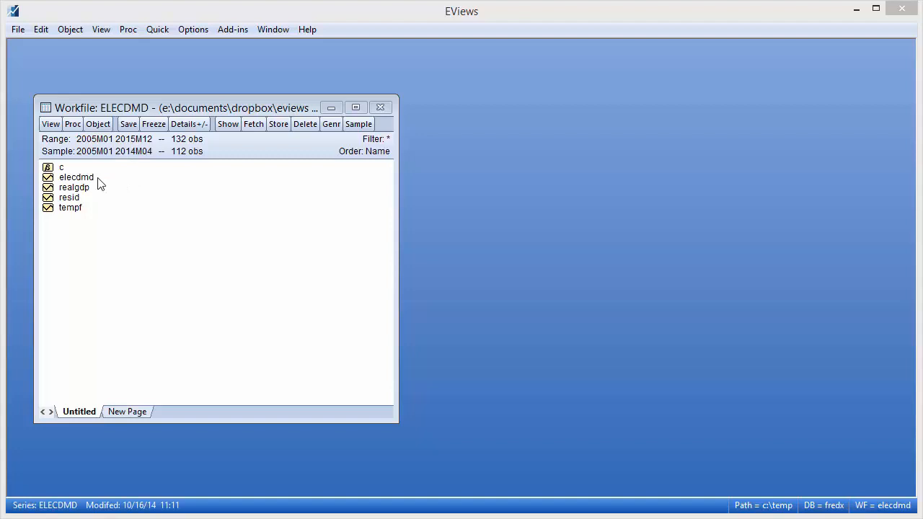
# Display ELECDMD as a line graph of monthly demand, then return to the workfile.
pyautogui.doubleClick(76, 177)
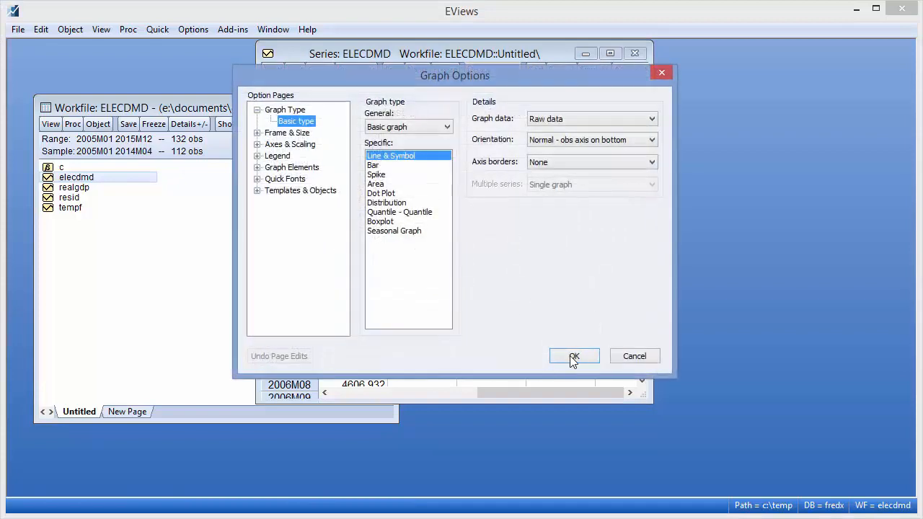
pyautogui.click(573, 355)
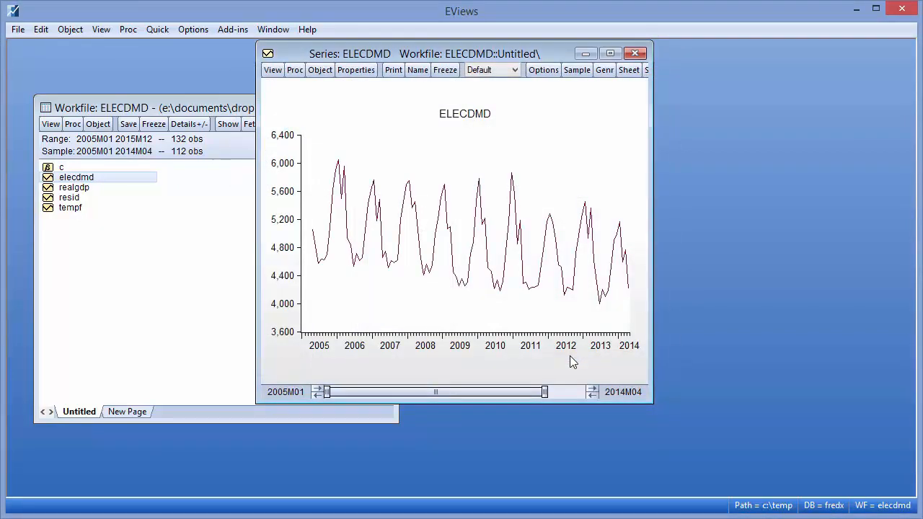
pyautogui.moveTo(561, 267)
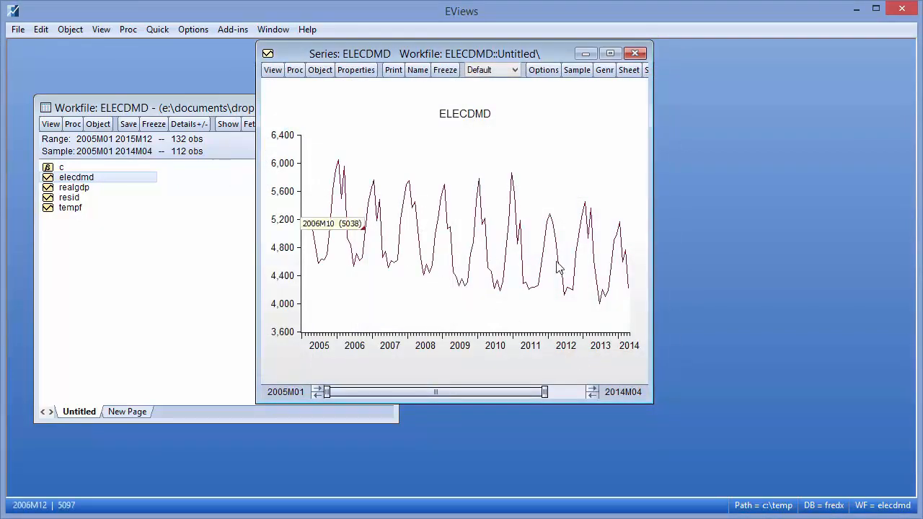
pyautogui.moveTo(720, 342)
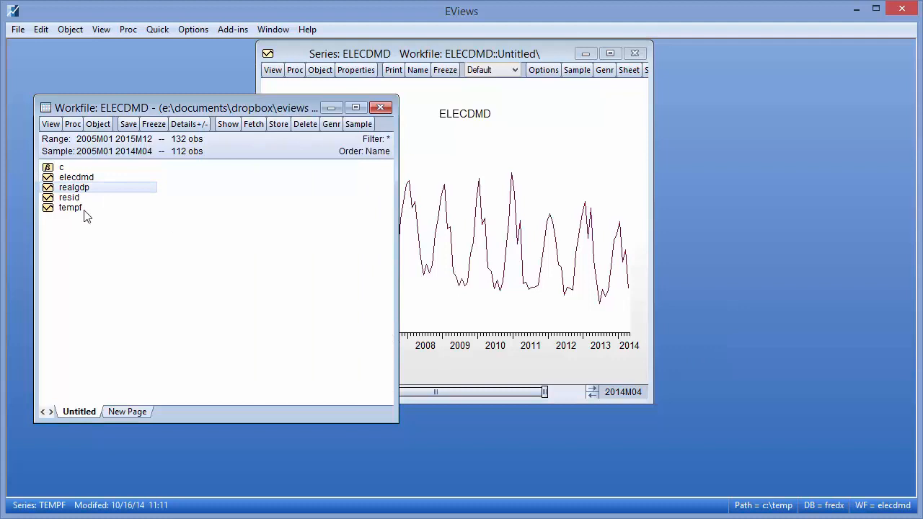
pyautogui.click(70, 208)
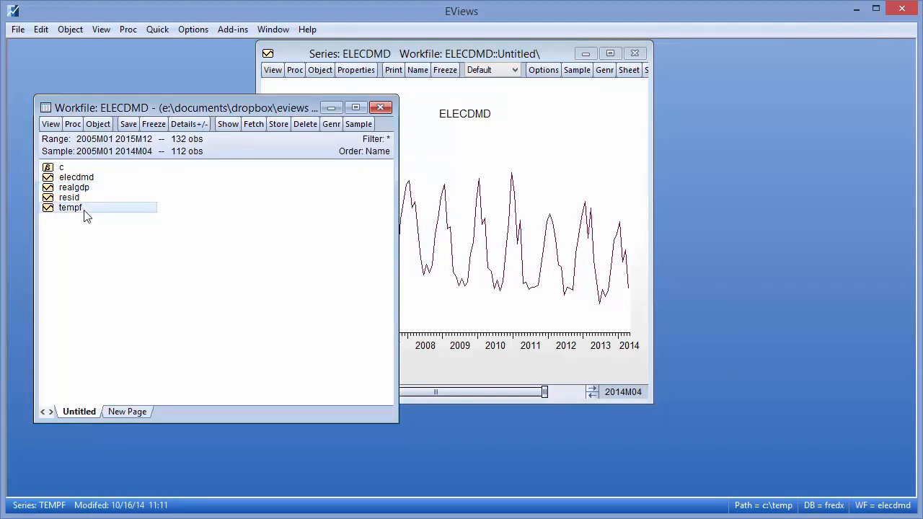
pyautogui.moveTo(241, 82)
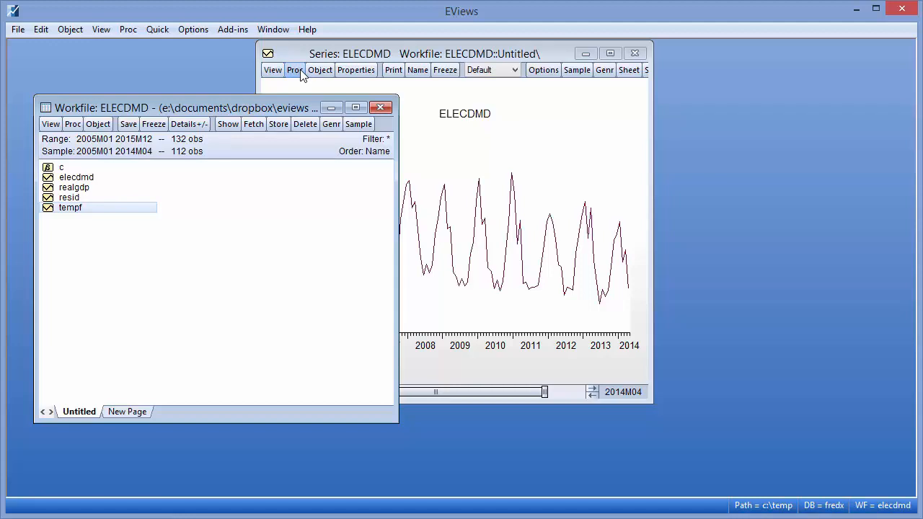
# Start Automatic ARIMA Forecasting for ELECDMD and select the estimation sample 2005M01 2014M04.
pyautogui.click(295, 70)
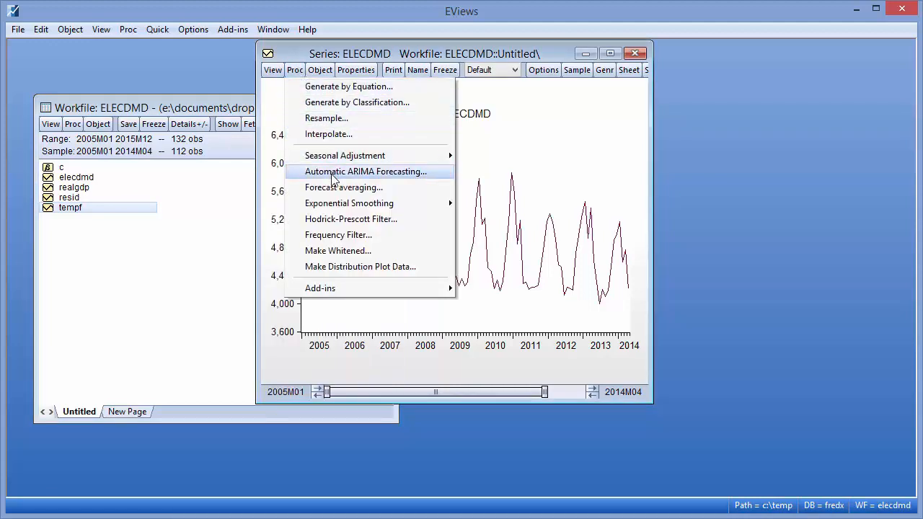
pyautogui.click(366, 171)
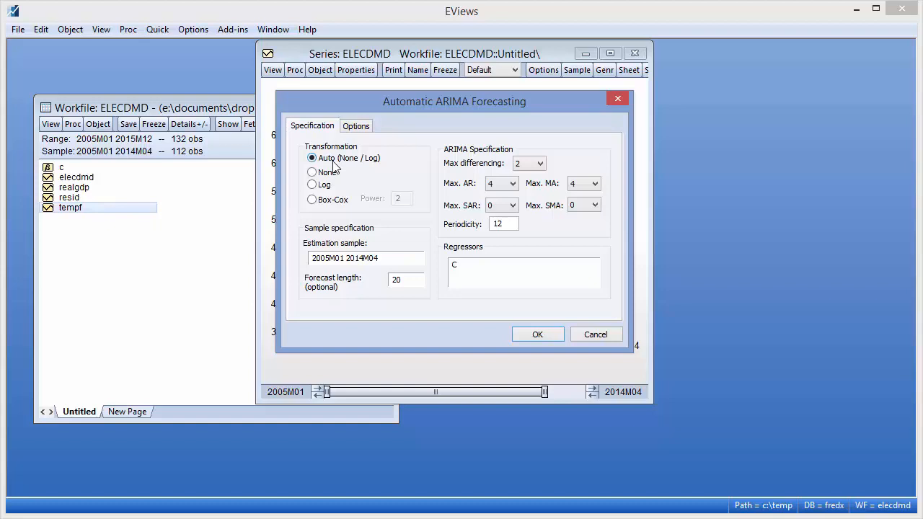
pyautogui.moveTo(345, 201)
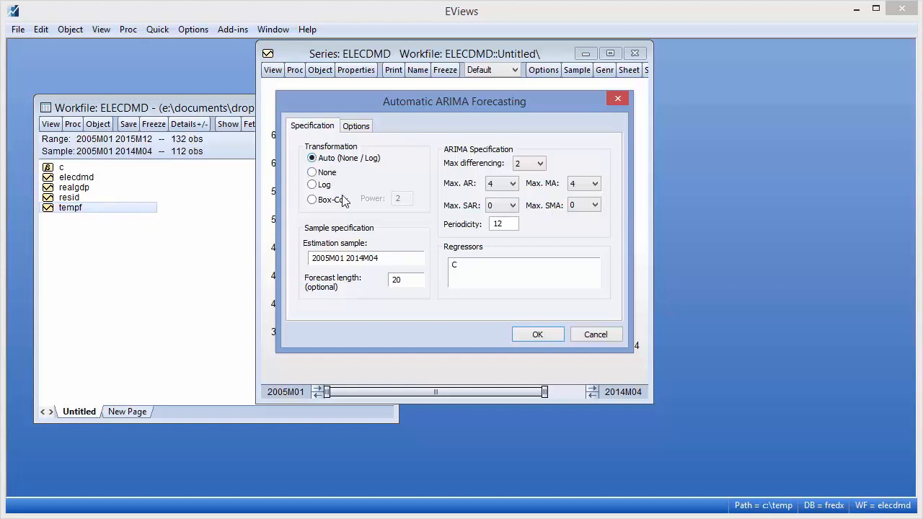
pyautogui.click(368, 257)
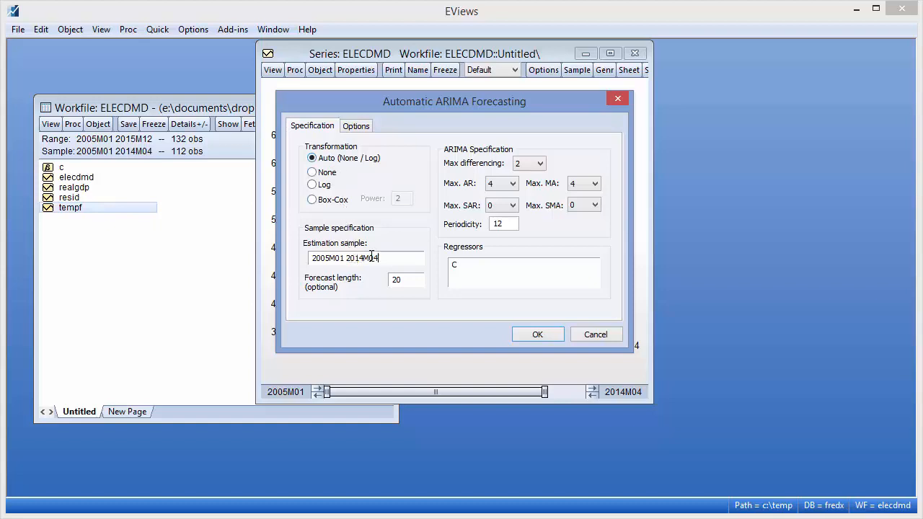
pyautogui.tripleClick(345, 257)
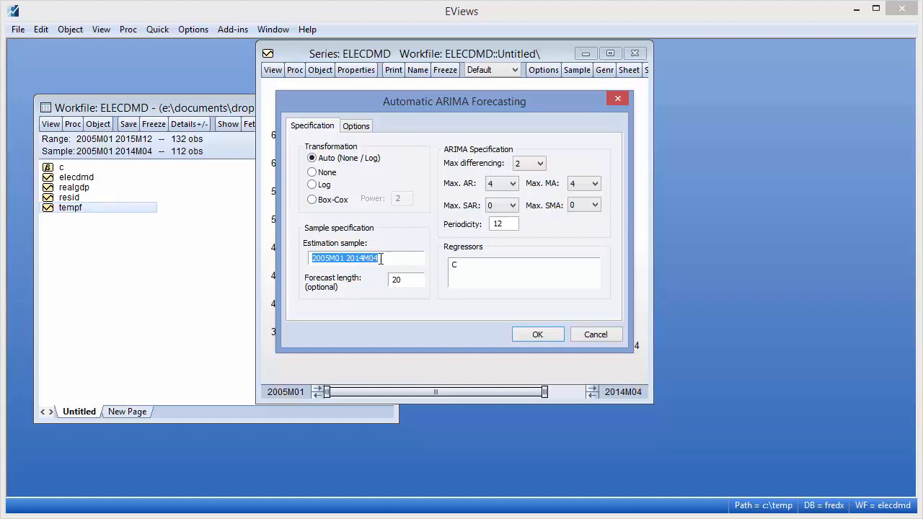
pyautogui.moveTo(441, 239)
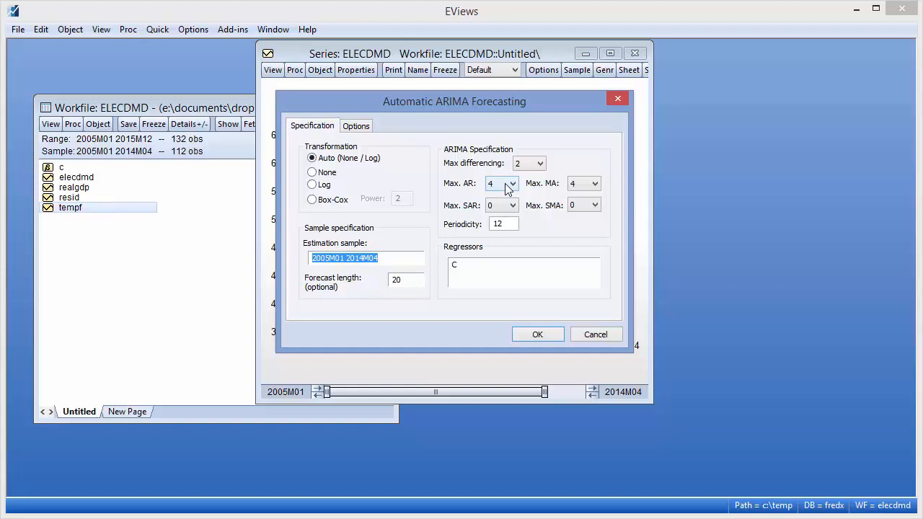
pyautogui.moveTo(502, 212)
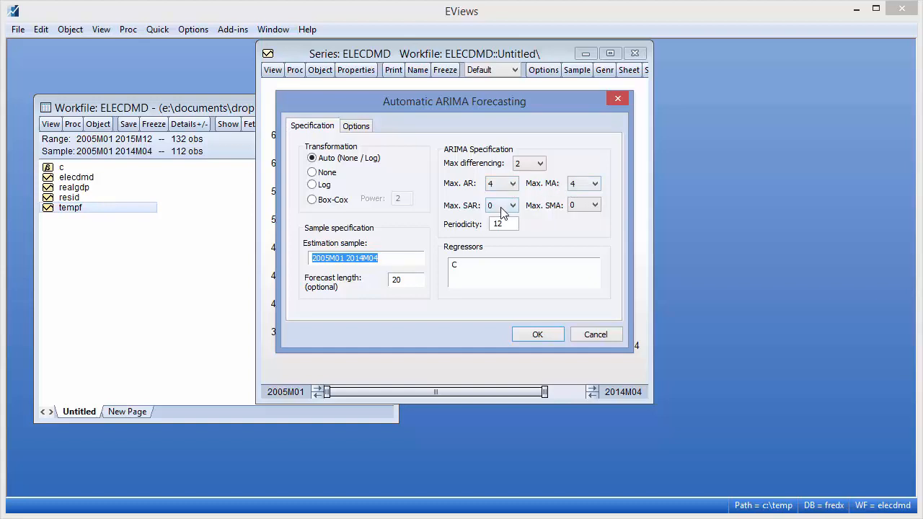
pyautogui.click(490, 204)
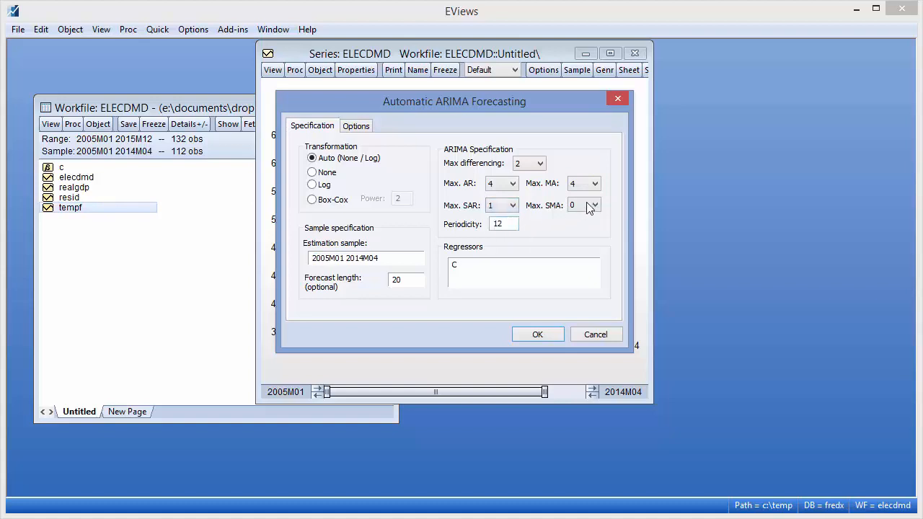
pyautogui.click(594, 205)
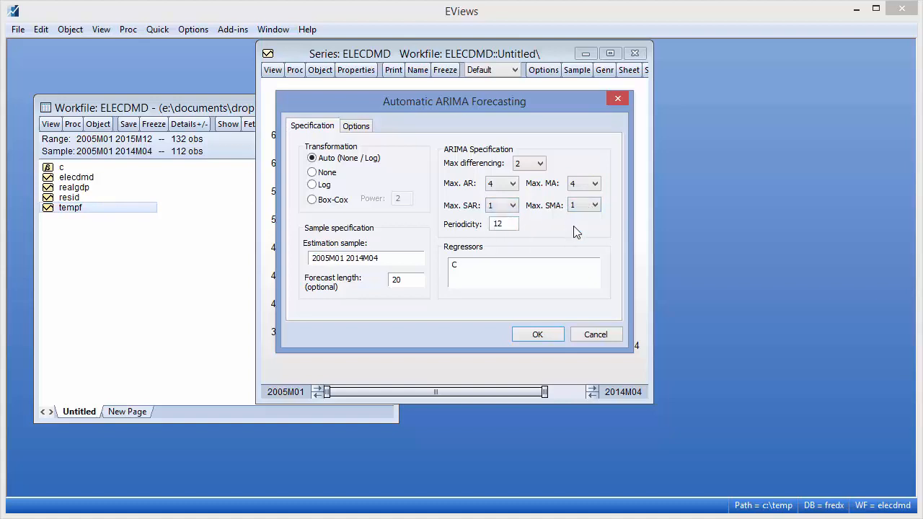
pyautogui.doubleClick(455, 264)
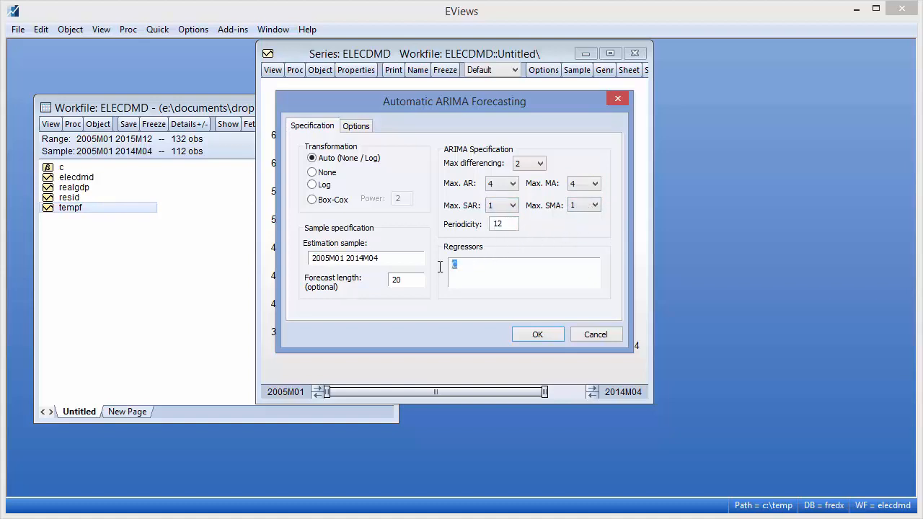
pyautogui.moveTo(442, 272)
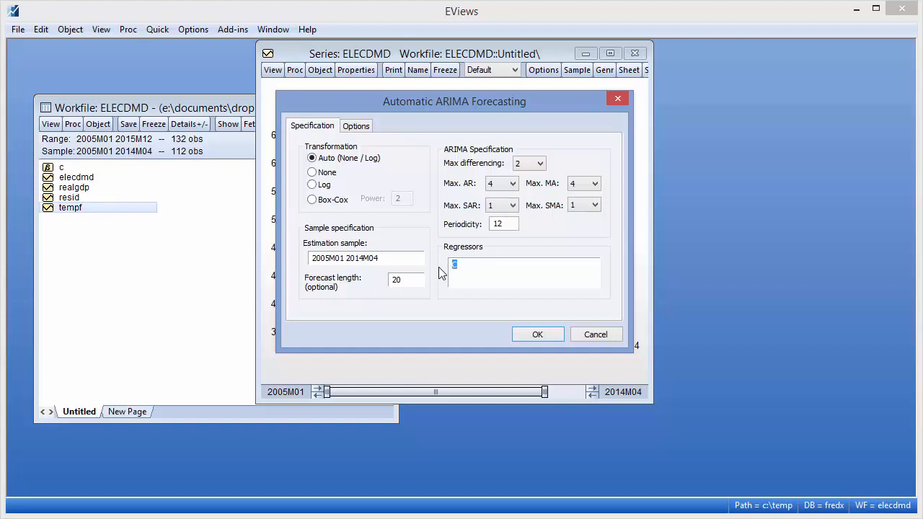
pyautogui.write('@expand(@')
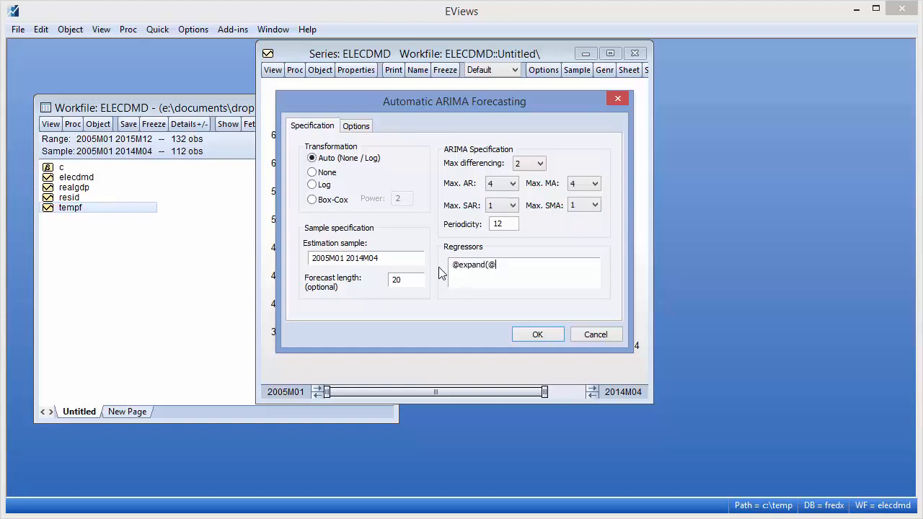
pyautogui.write('month)')
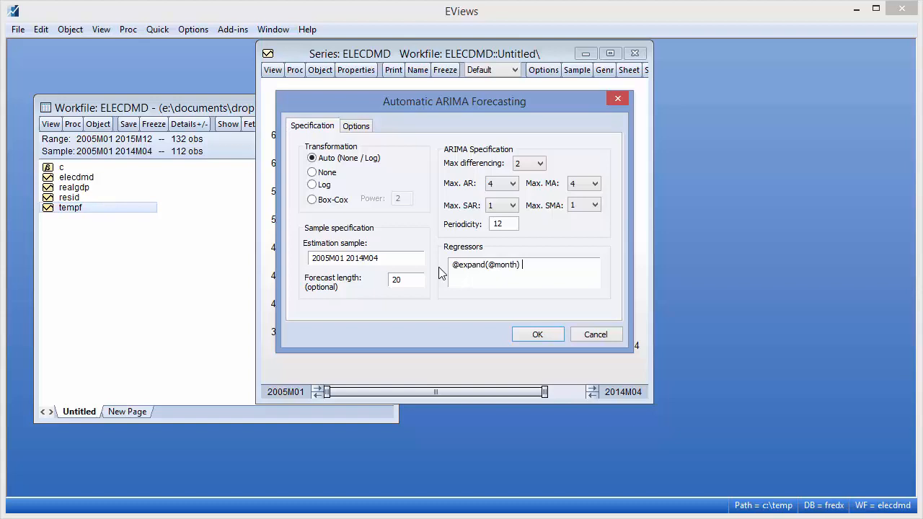
pyautogui.write('realgdp tempf')
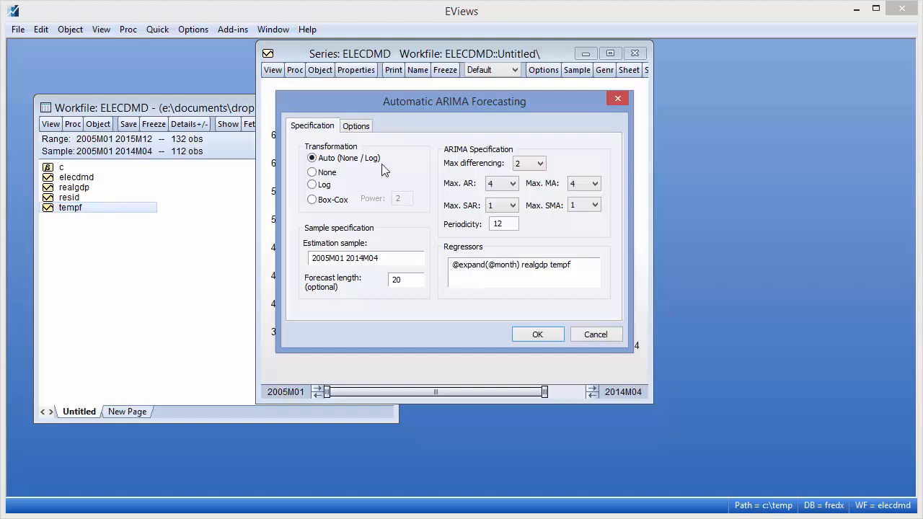
# Request a forecast comparison graph and run the automatic ARIMA forecast.
pyautogui.click(356, 125)
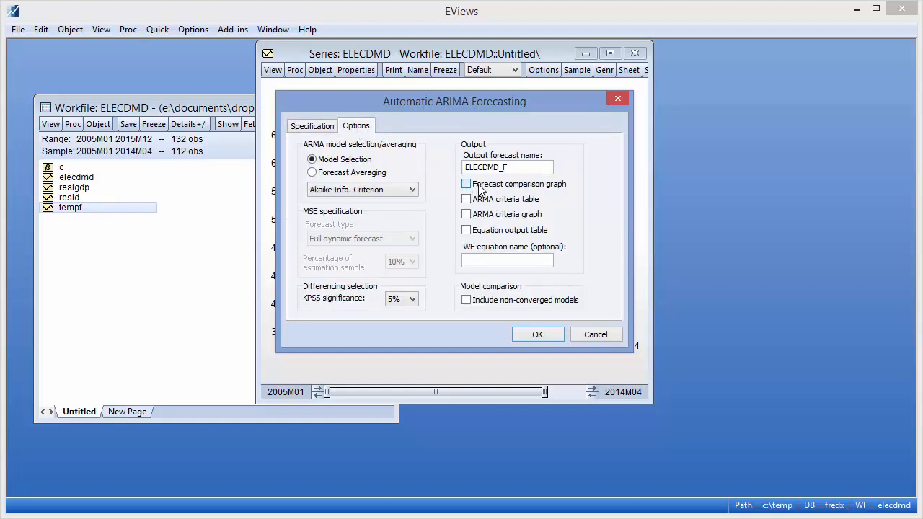
pyautogui.click(466, 184)
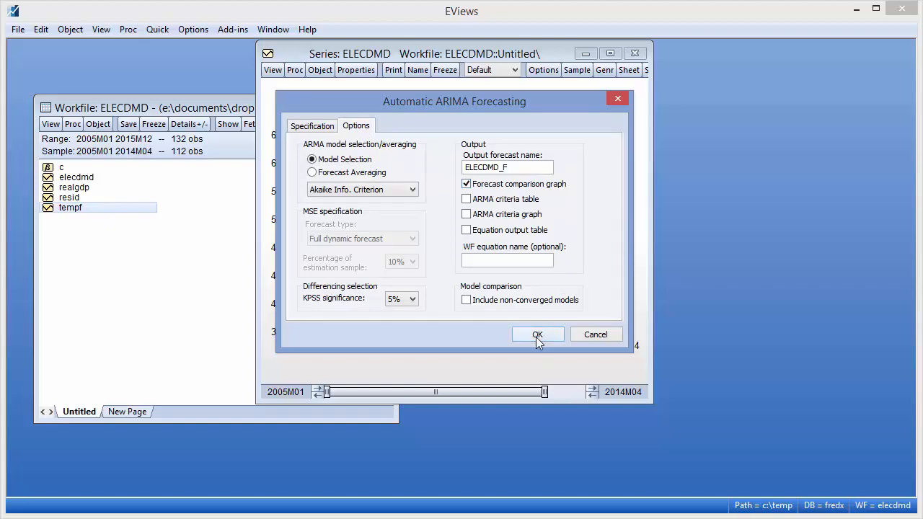
pyautogui.click(537, 334)
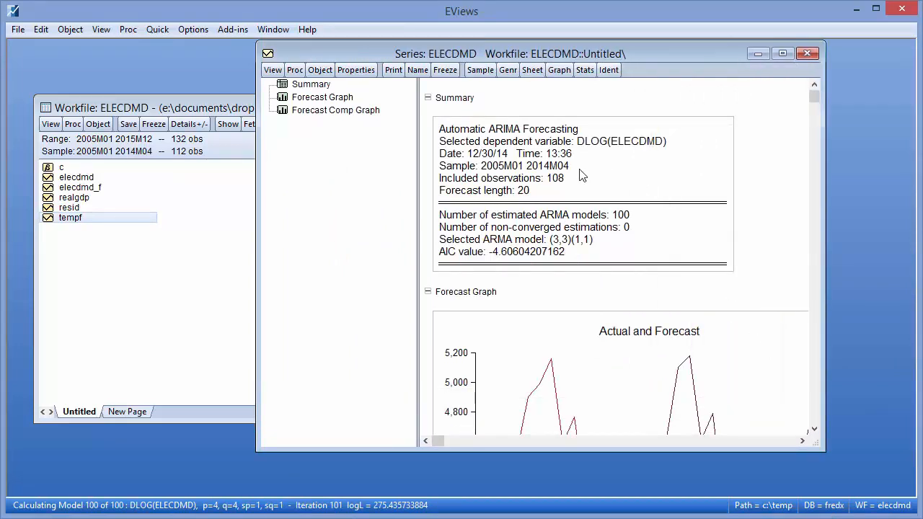
pyautogui.moveTo(624, 223)
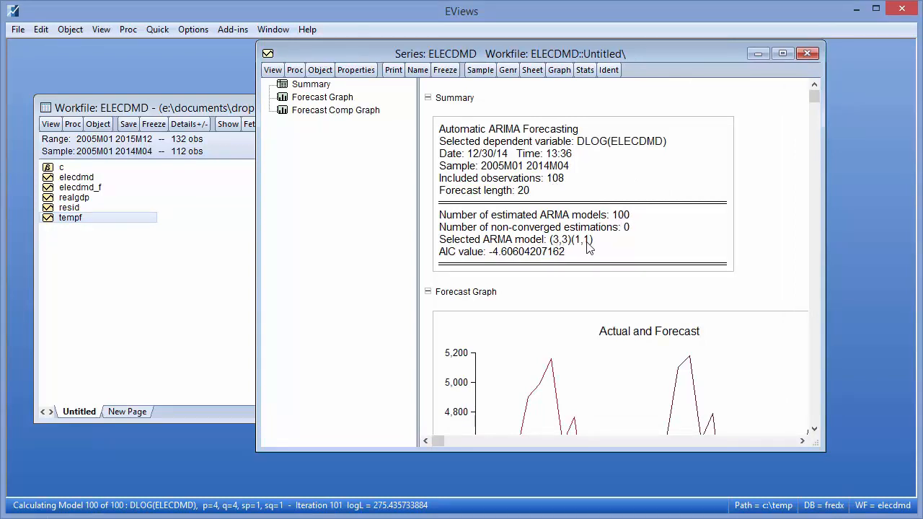
pyautogui.moveTo(577, 224)
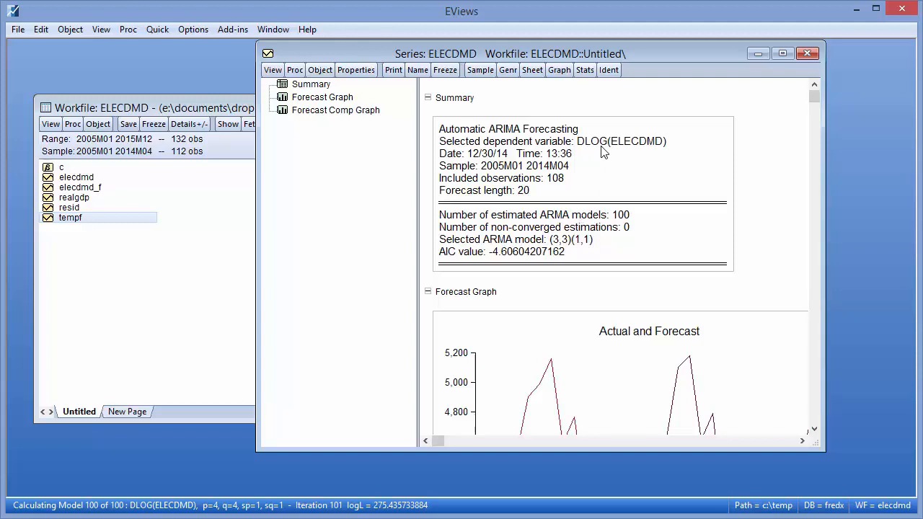
pyautogui.moveTo(584, 154)
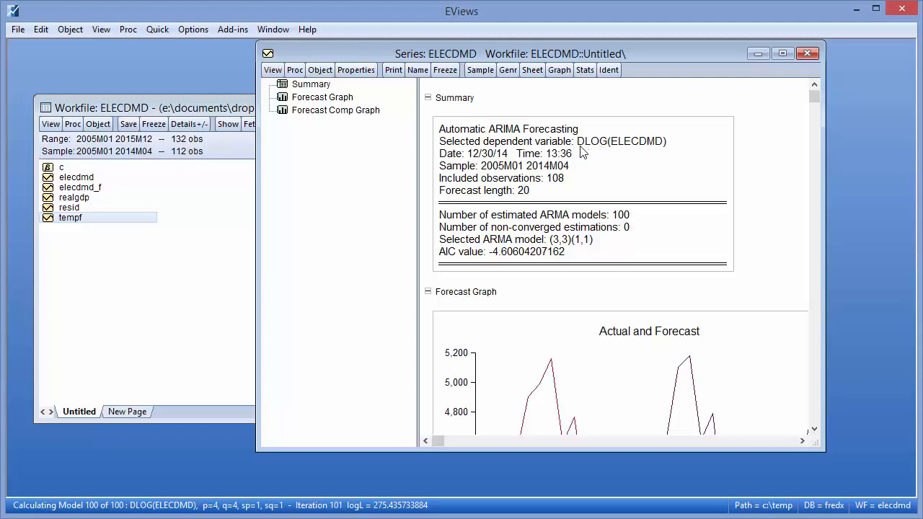
pyautogui.moveTo(449, 132)
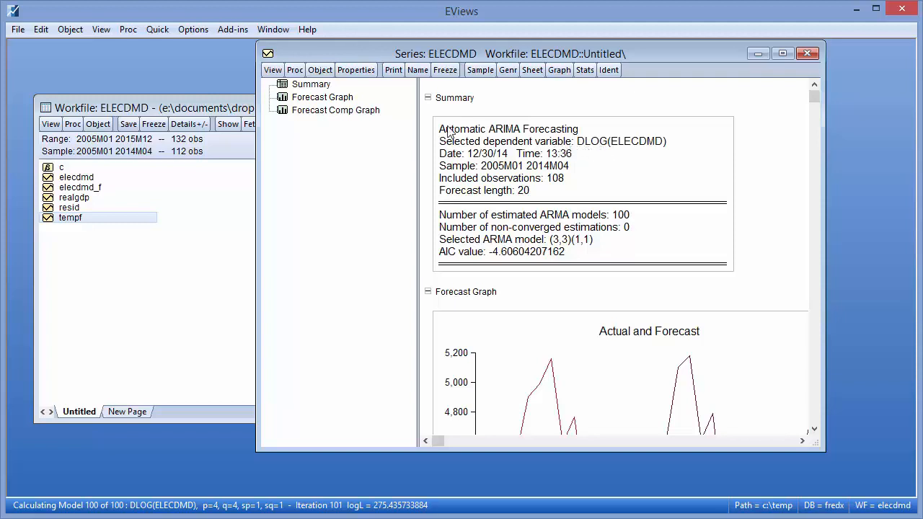
# Switch from the summary to the Actual and Forecast graph for 2013–2015.
pyautogui.click(321, 96)
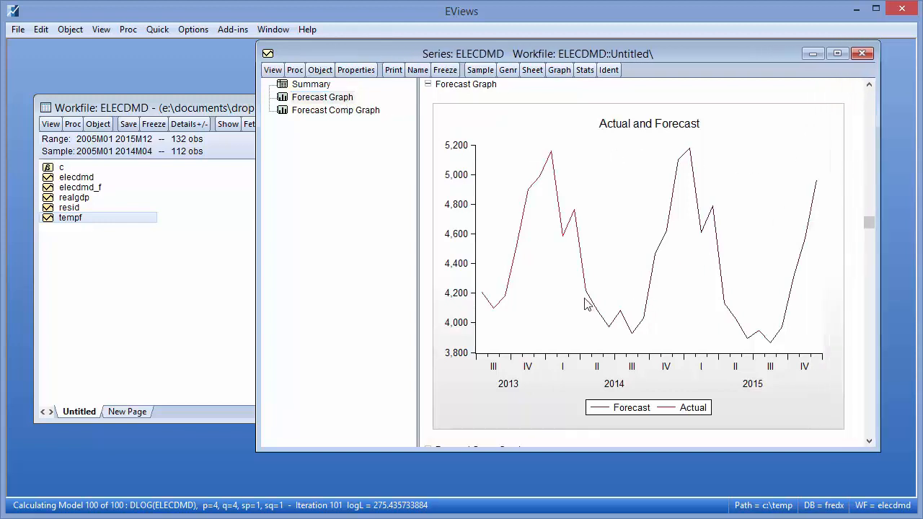
pyautogui.moveTo(591, 310)
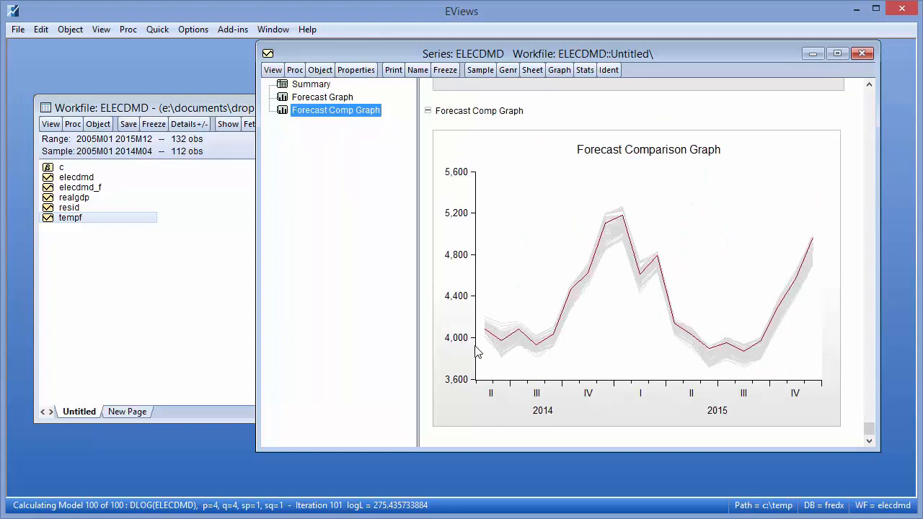
pyautogui.moveTo(538, 349)
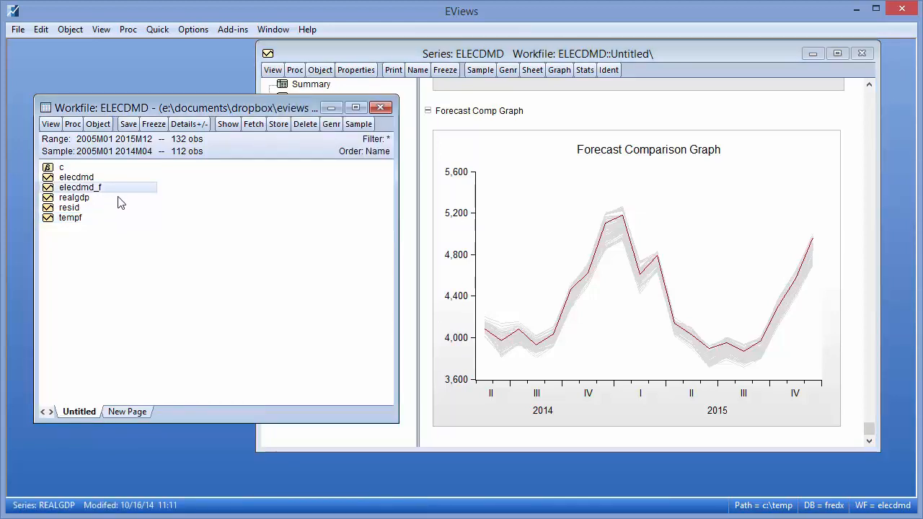
# Open elecdmd and elecdmd_f together as a group spreadsheet.
pyautogui.rightClick(80, 187)
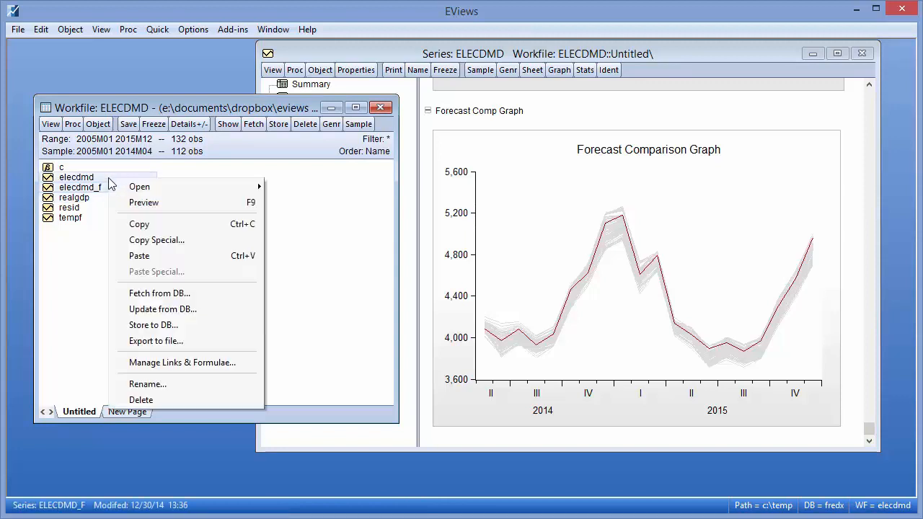
pyautogui.click(139, 186)
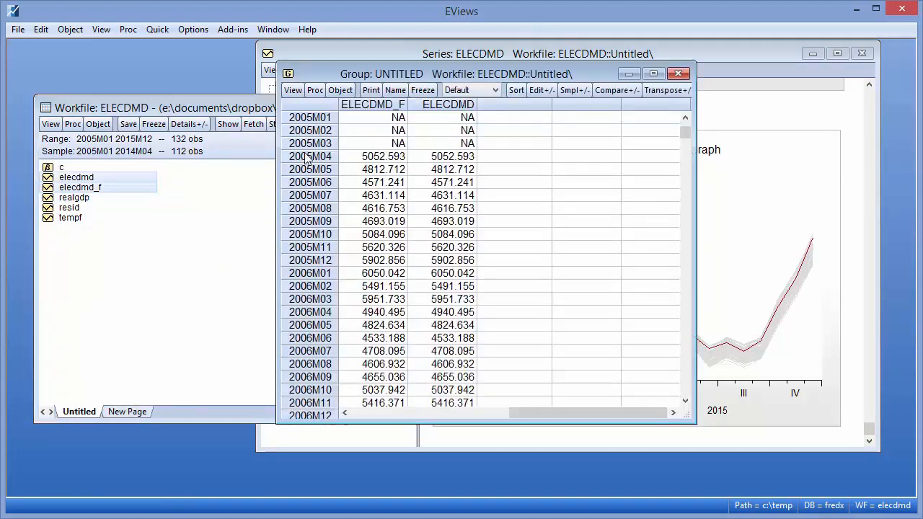